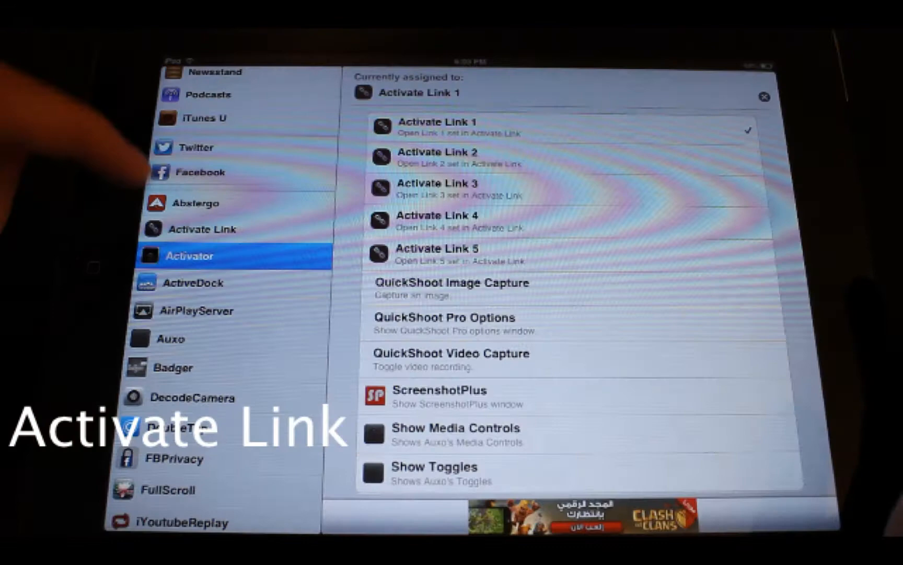
Open Activate Link settings to view Link 1's google.com URL
{"action": "left_click", "coordinate": [199, 229]}
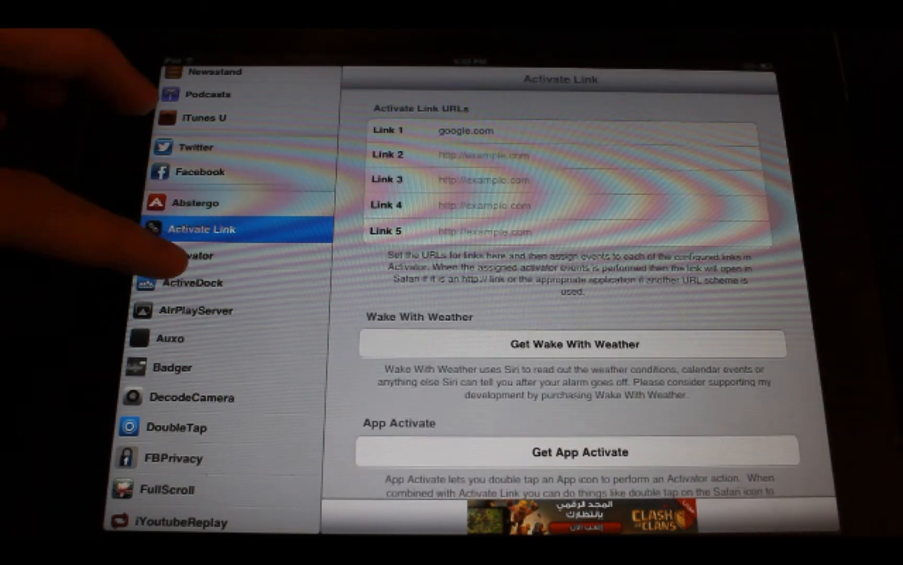
Browse Activator's gesture list: Lock Screen, Multi-Touch and Volume Buttons events
{"action": "left_click", "coordinate": [191, 255]}
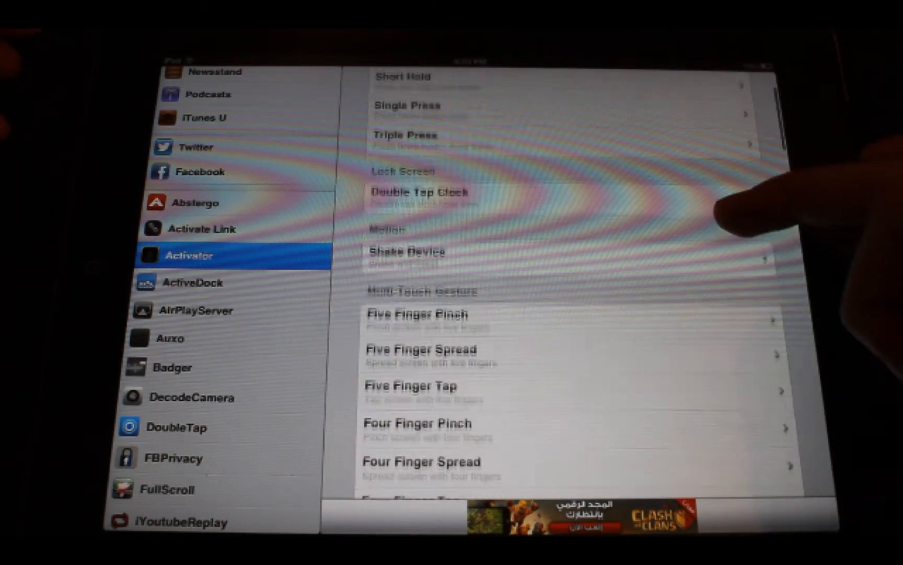
{"action": "scroll", "scroll_direction": "down", "scroll_amount": 3}
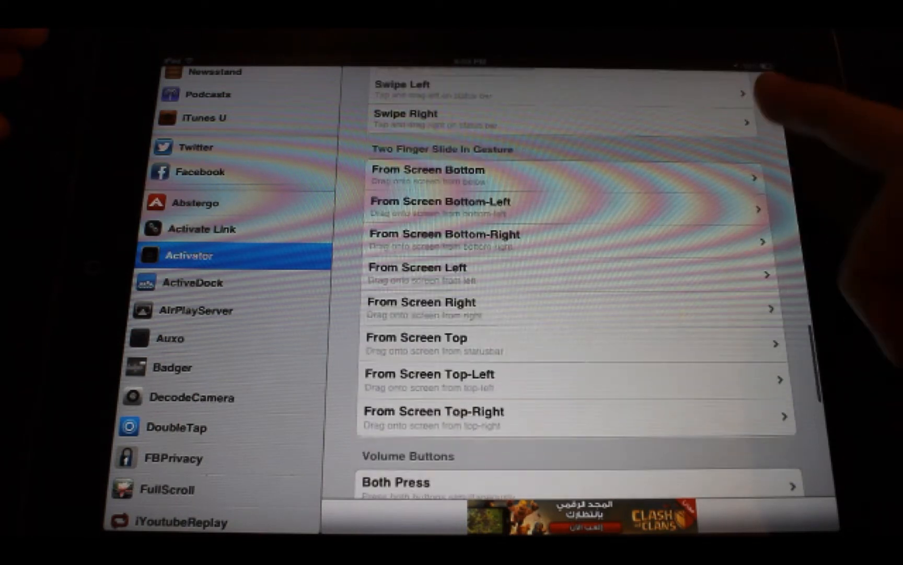
{"action": "scroll", "scroll_direction": "down", "scroll_amount": 3}
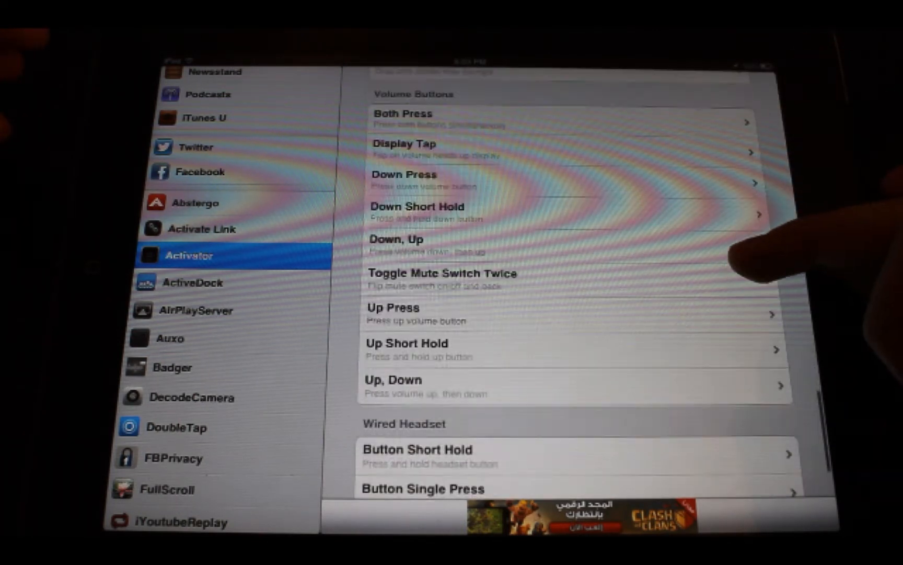
{"action": "scroll", "scroll_direction": "up", "scroll_amount": 3}
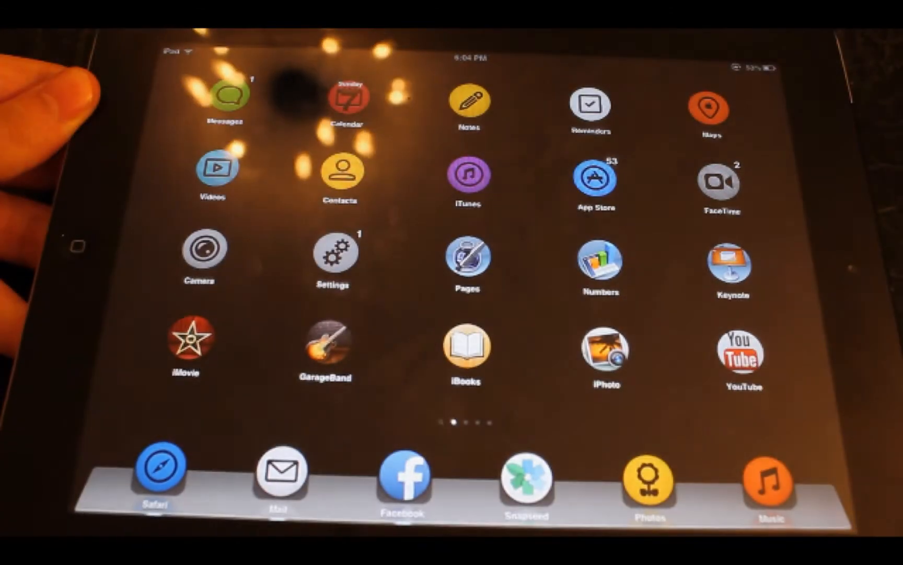
{"action": "left_click", "coordinate": [152, 478]}
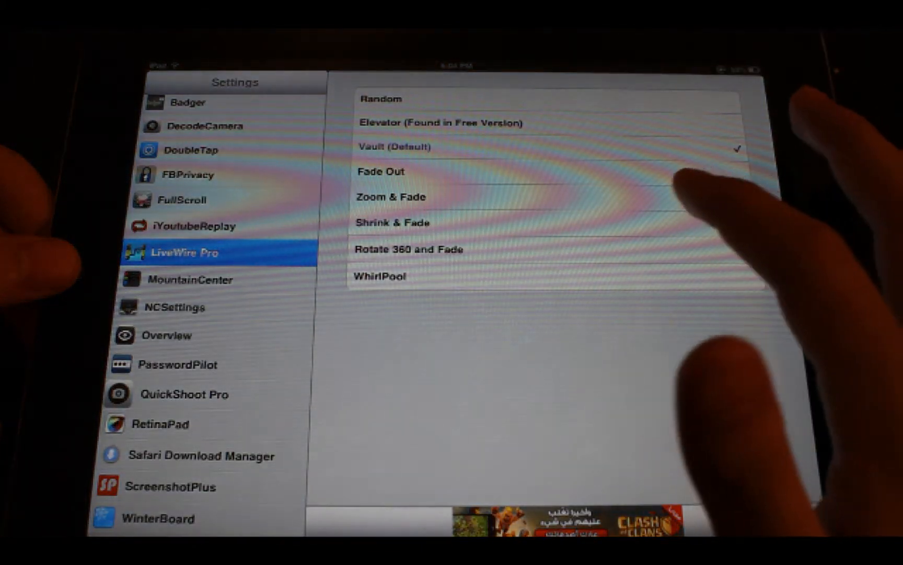
Choose a LiveWire Pro unlock animation other than Vault (Default)
{"action": "left_click", "coordinate": [409, 248]}
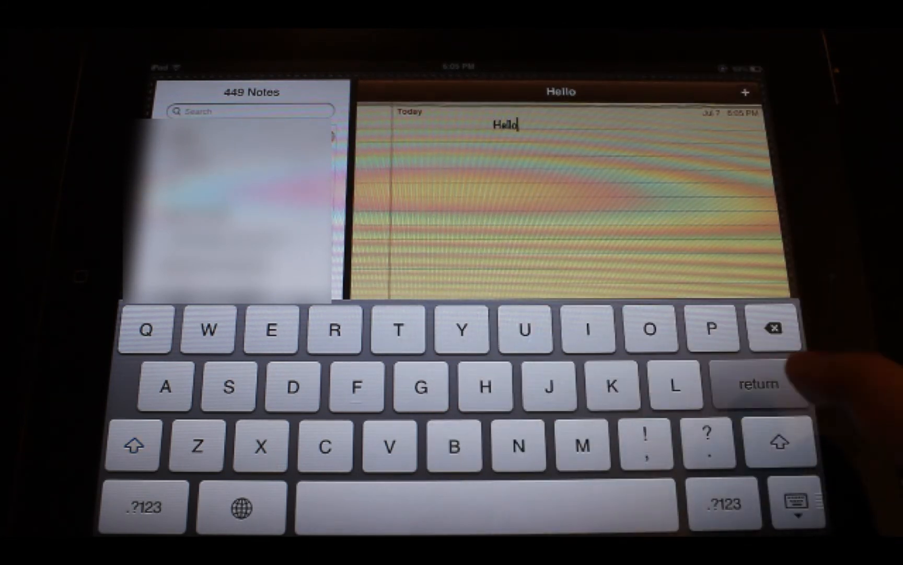
Add a new line below 'Hello' in the note, then go to the home screen
{"action": "key", "text": "return"}
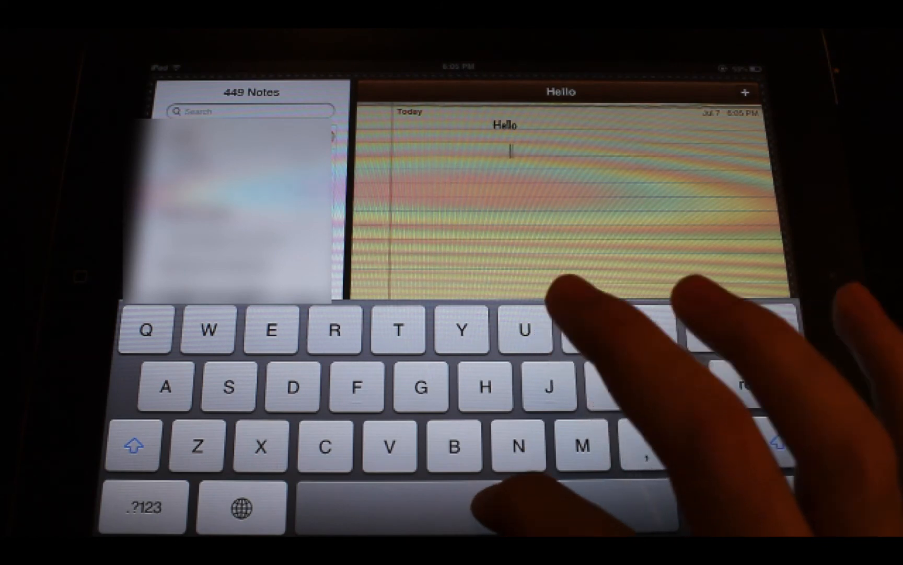
{"action": "key", "text": "home"}
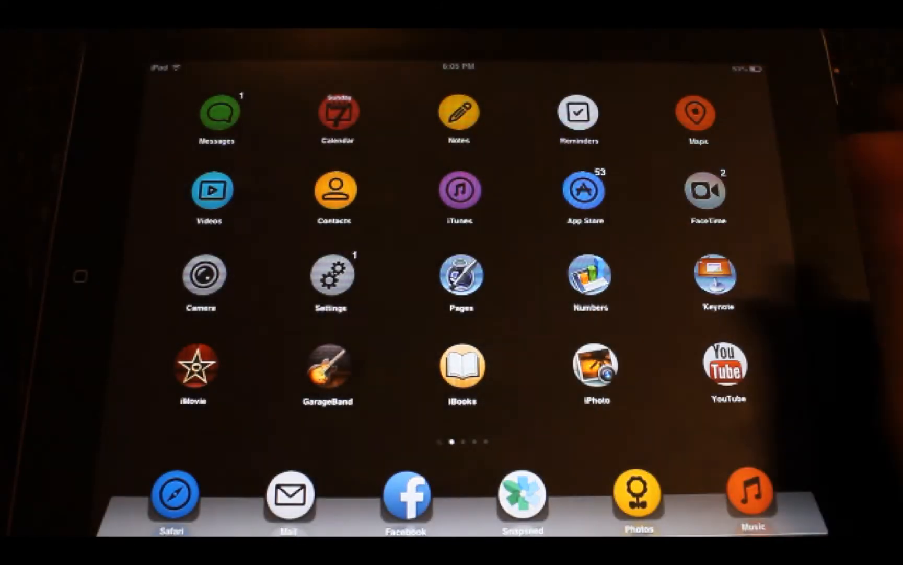